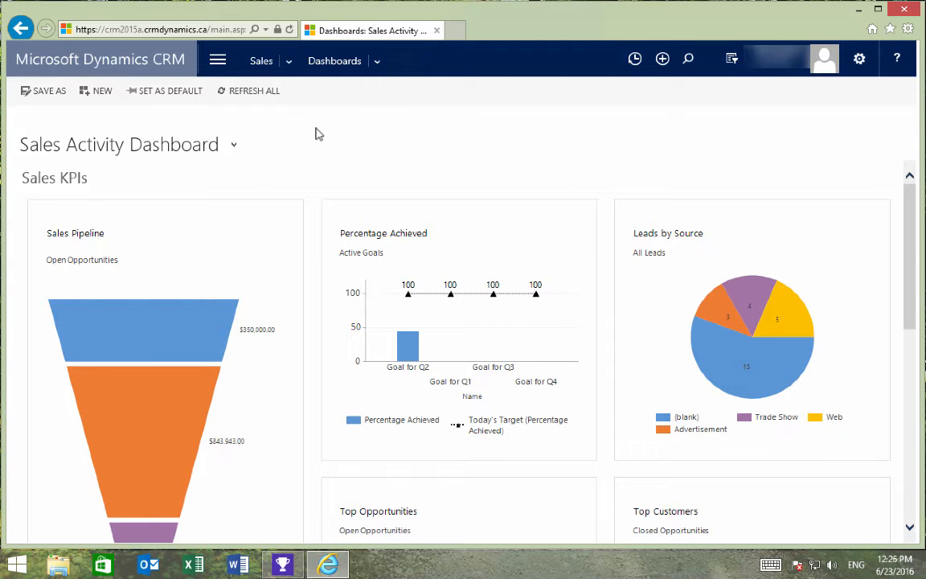
Go to Settings > Templates and open the Document Templates list.
left_click(217, 59)
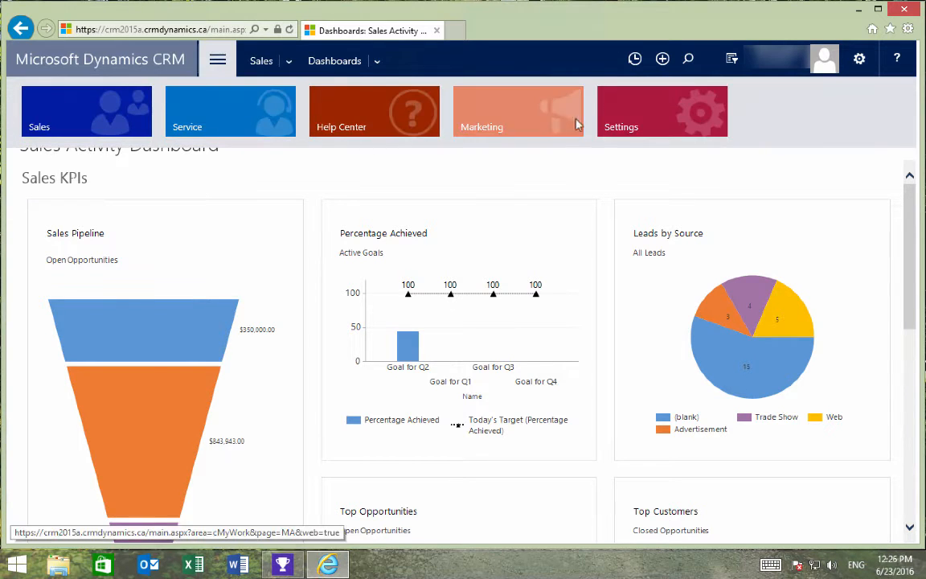
left_click(662, 111)
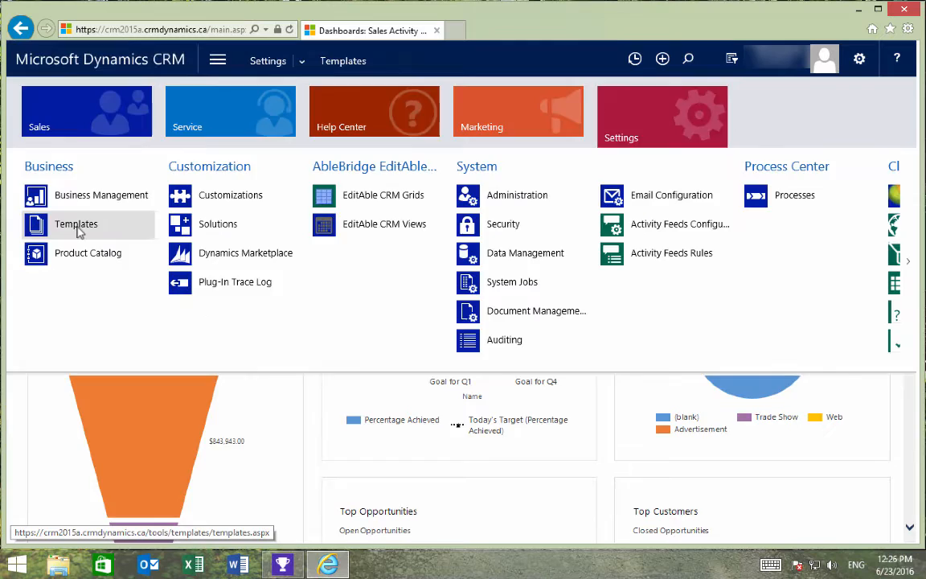
left_click(76, 223)
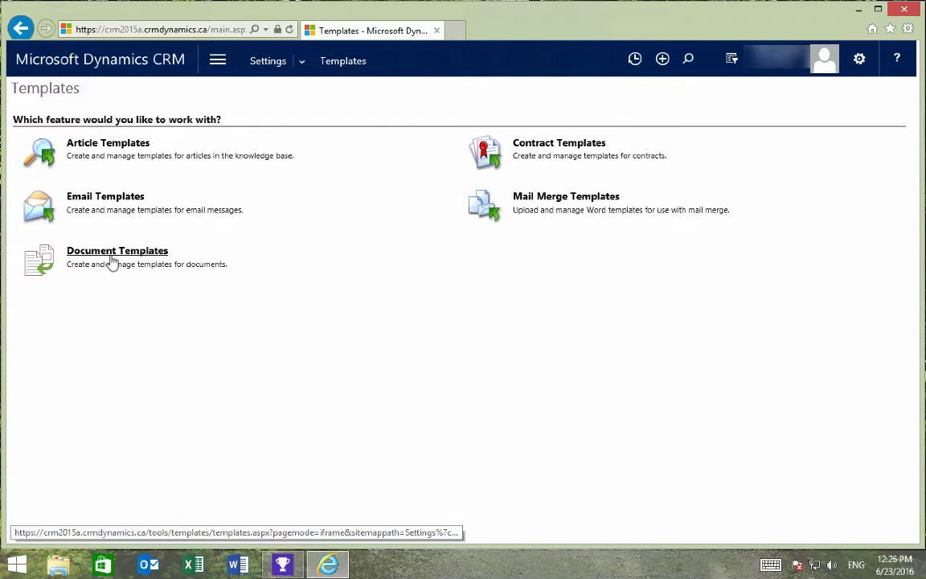
left_click(117, 250)
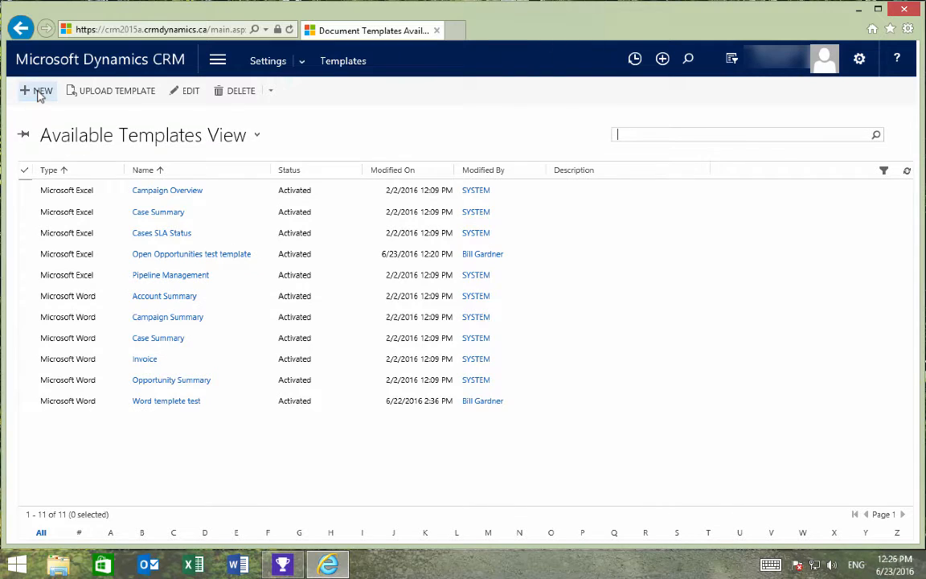
Download a new Opportunity Excel template from the Open Opportunities view and open it.
left_click(37, 90)
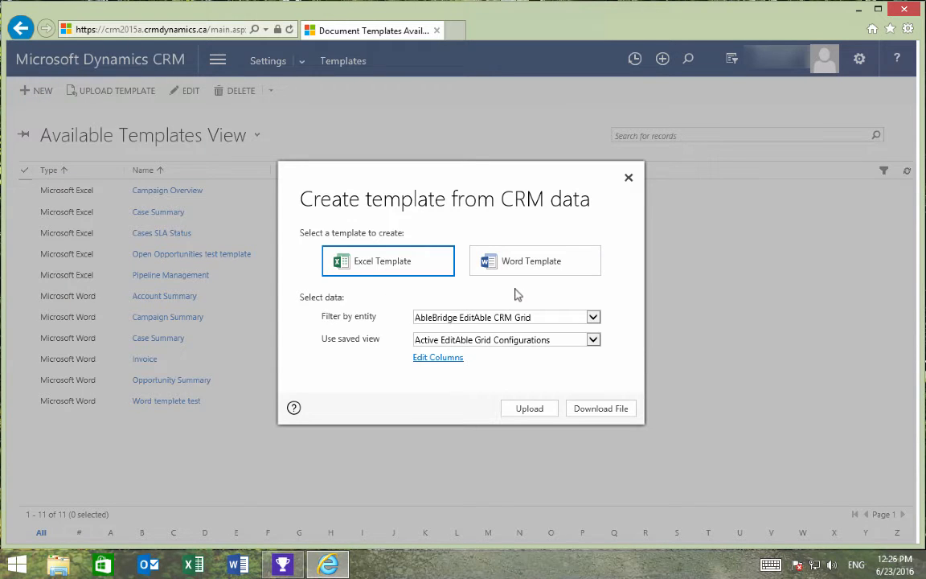
left_click(592, 317)
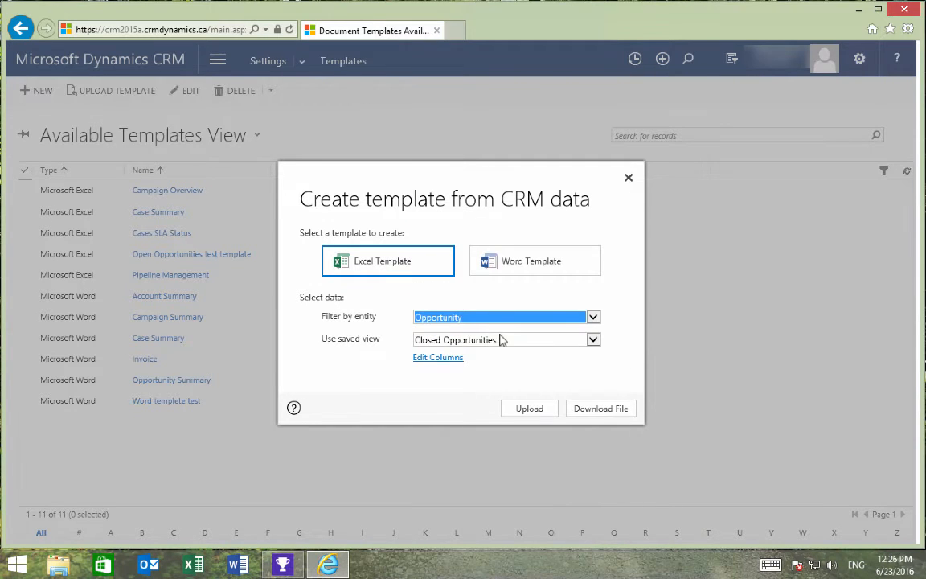
left_click(592, 339)
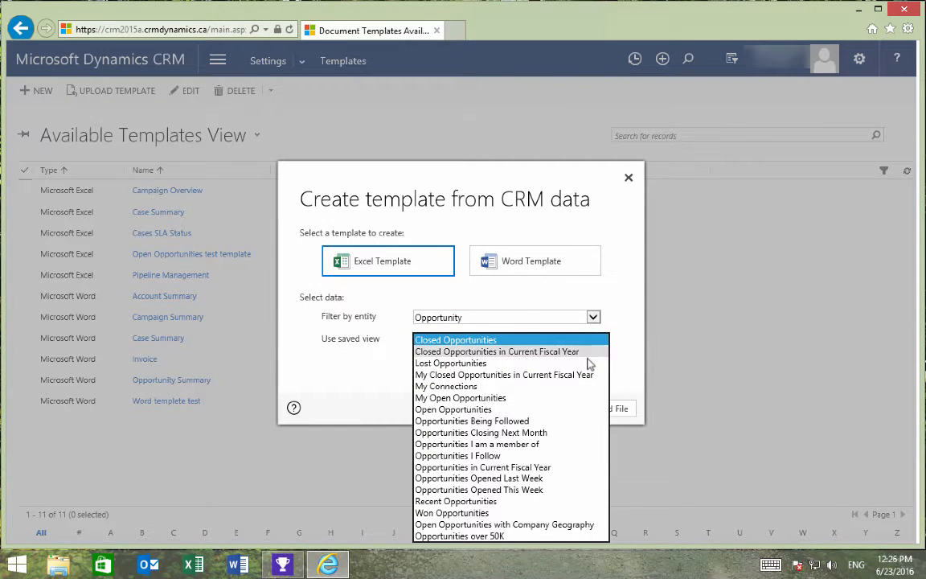
left_click(461, 397)
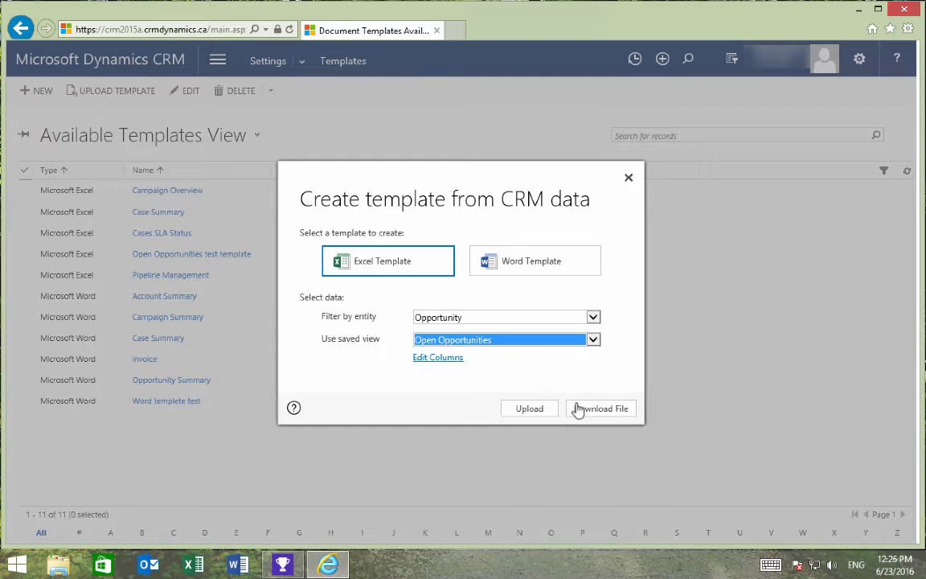
left_click(600, 408)
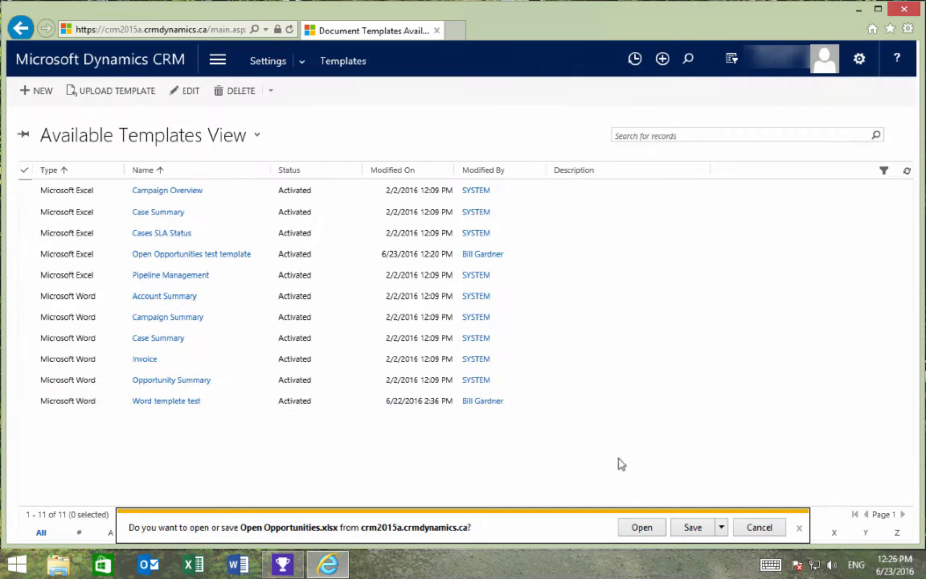
left_click(641, 527)
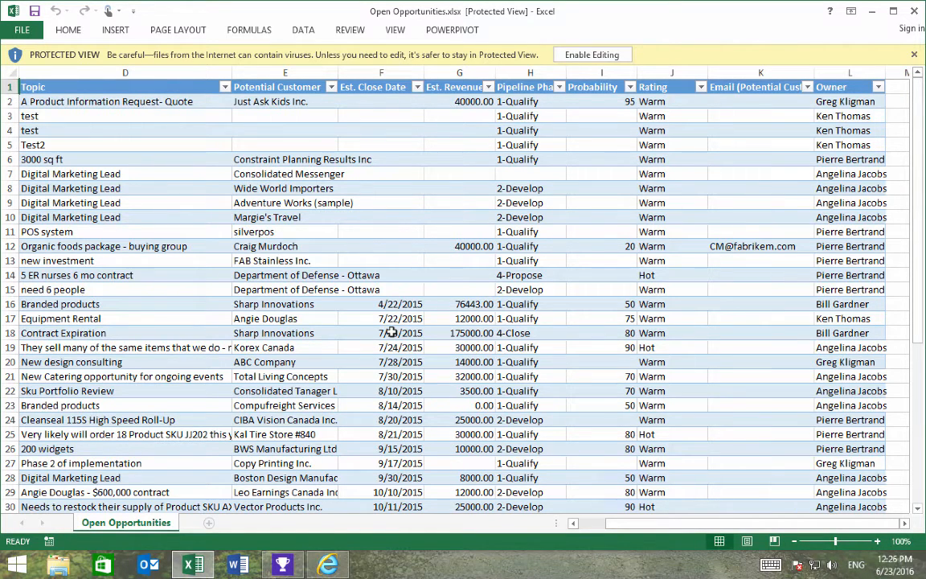
Enable editing and insert a PivotTable from the opportunity data on a new sheet.
left_click(592, 54)
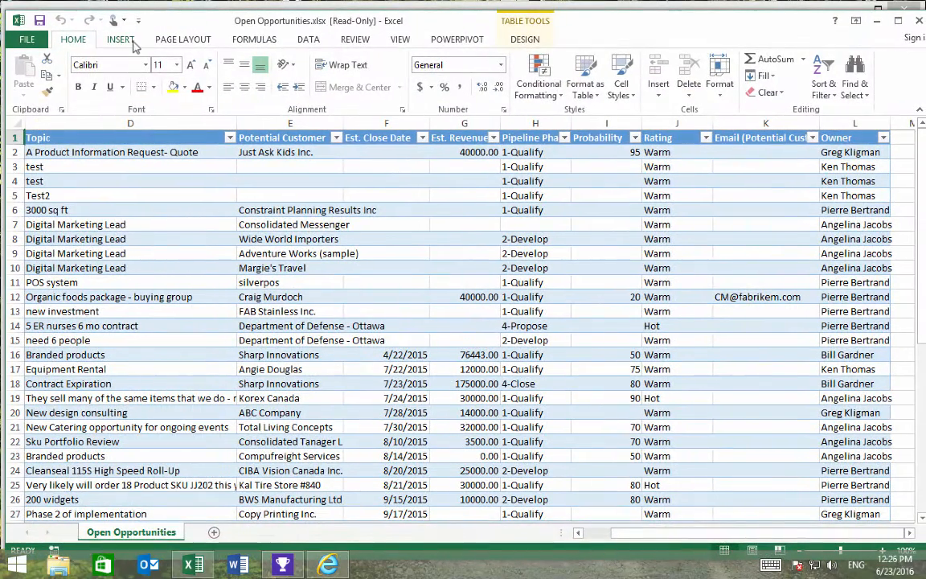
left_click(120, 39)
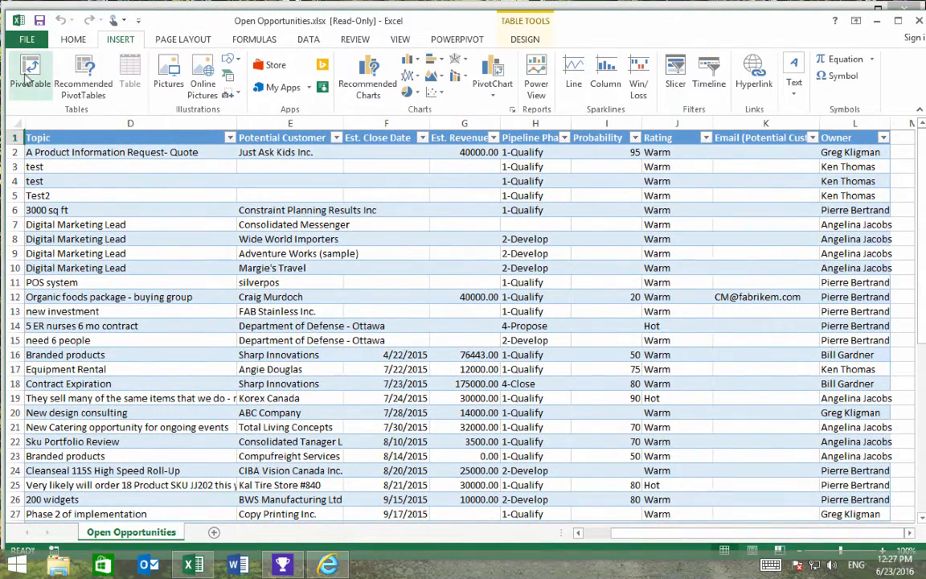
left_click(30, 73)
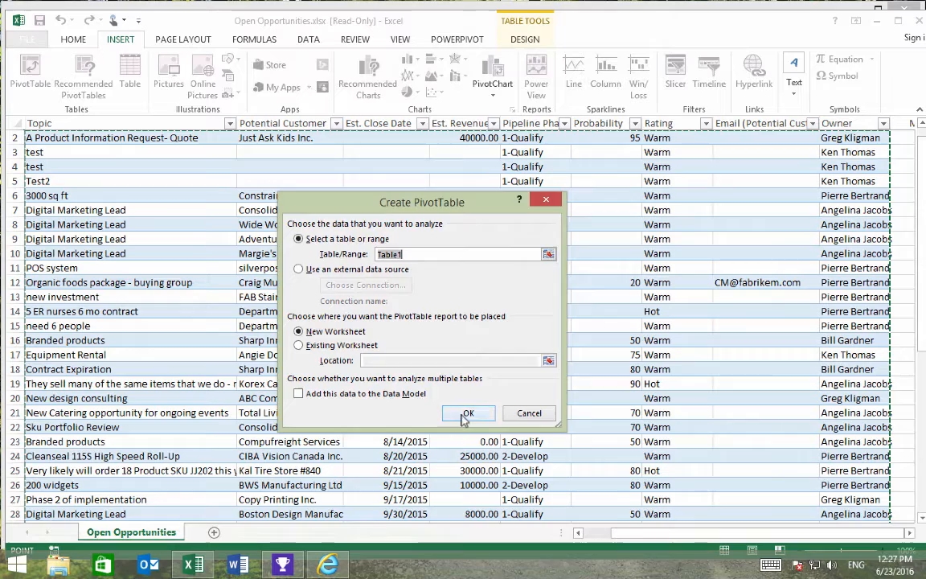
left_click(467, 413)
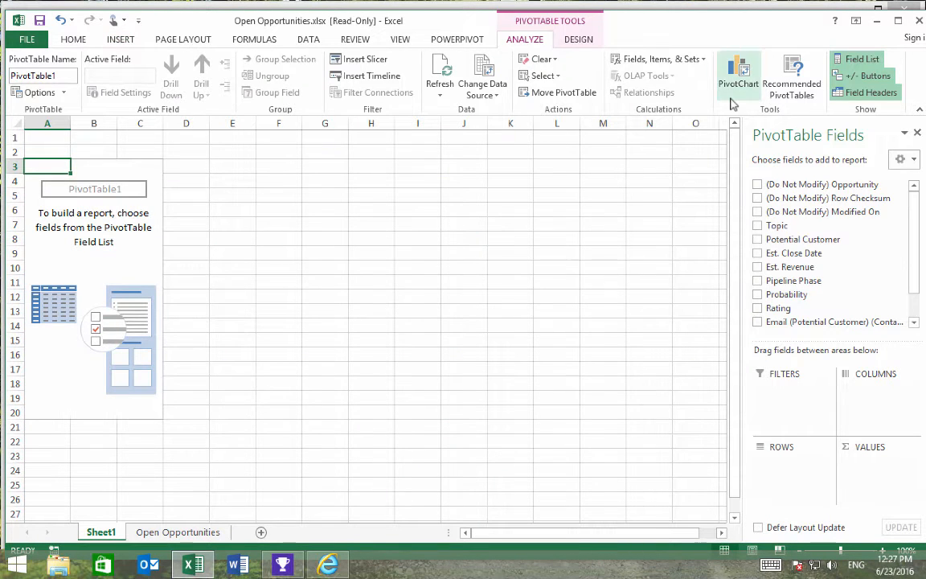
Add a pie PivotChart of Est. Revenue by Pipeline Phase, then return to CRM.
left_click(737, 63)
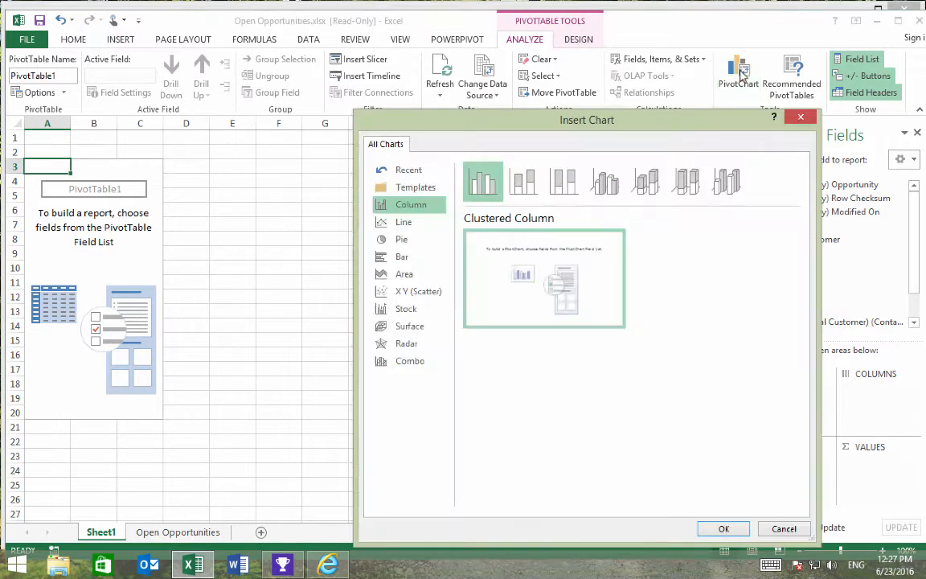
left_click(401, 239)
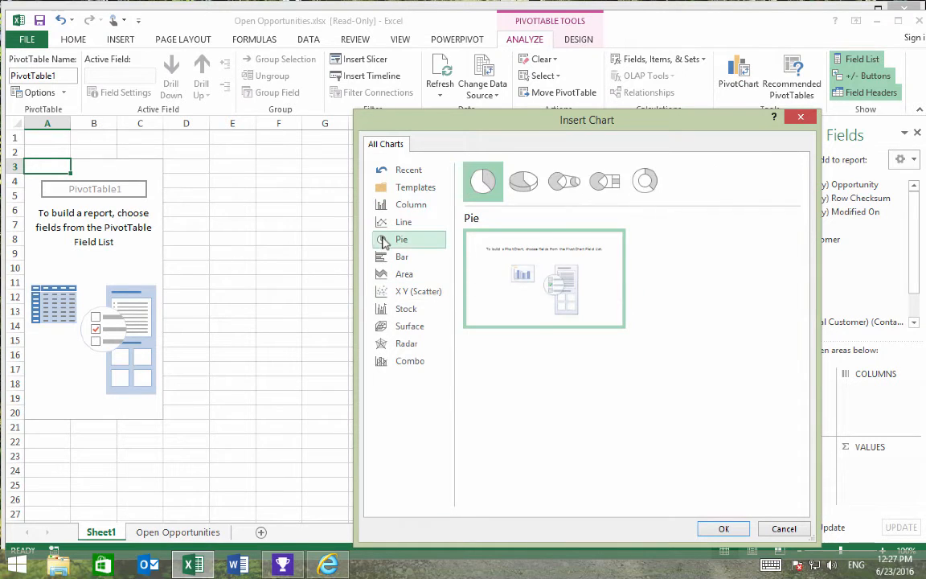
left_click(722, 528)
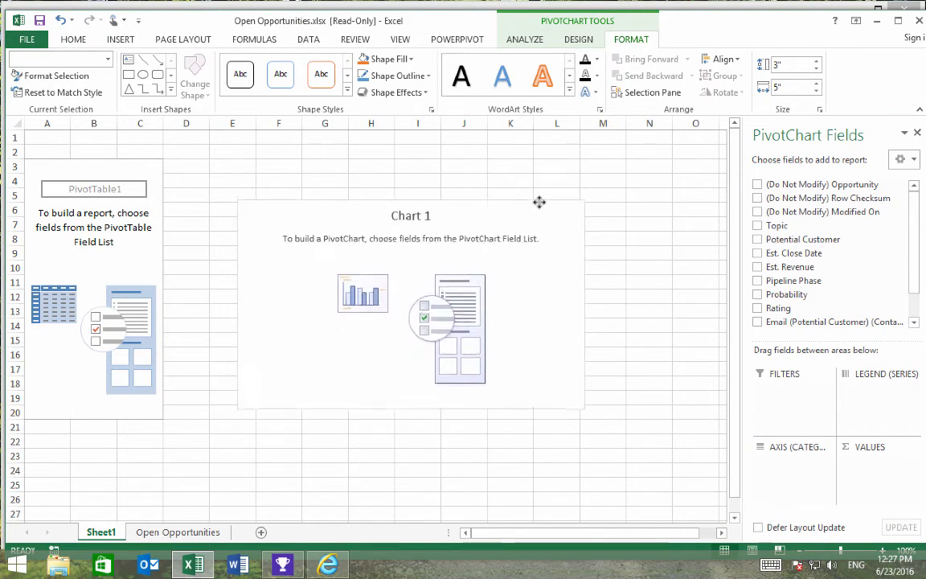
left_click(411, 305)
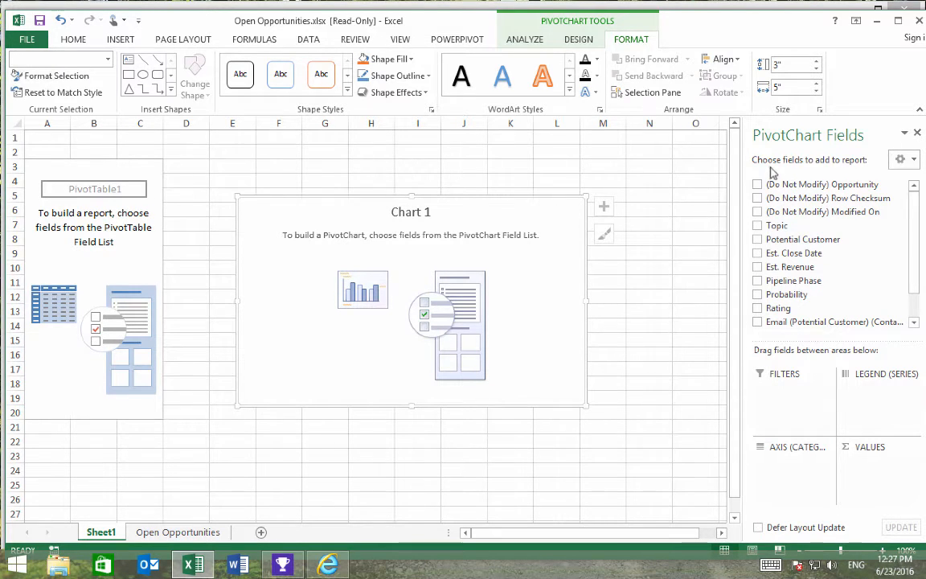
mouse_move(778, 171)
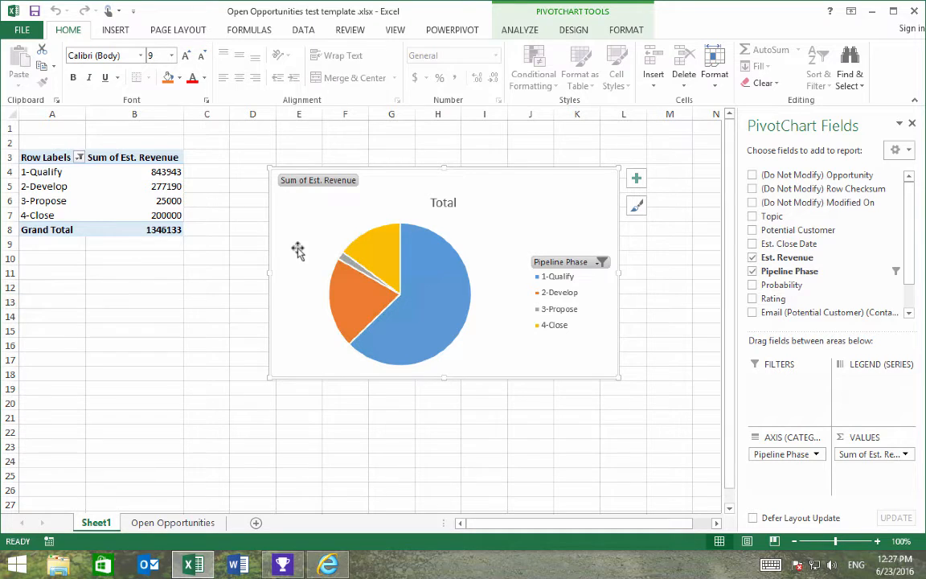
left_click(327, 562)
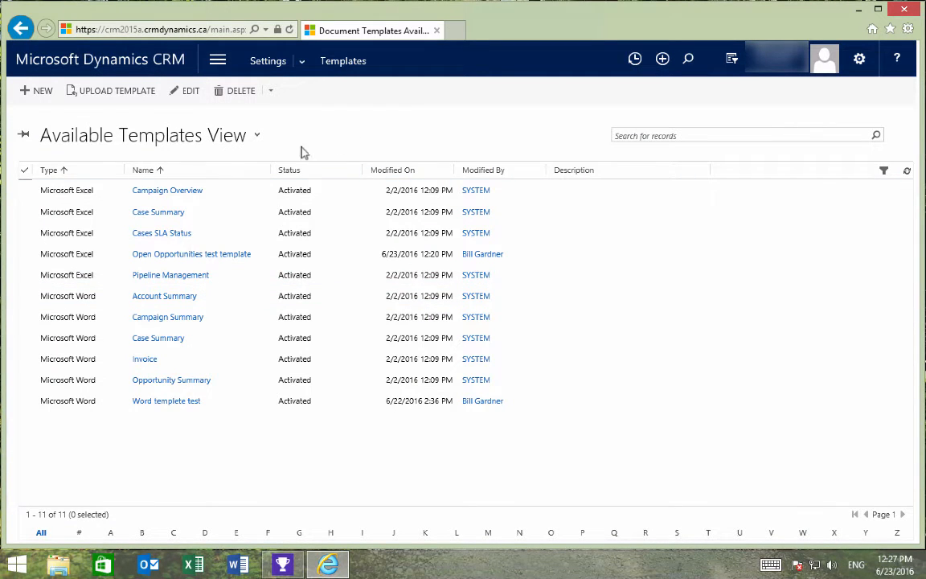
Upload the 'Open Opportunities test template' .xlsx as a new document template.
left_click(36, 90)
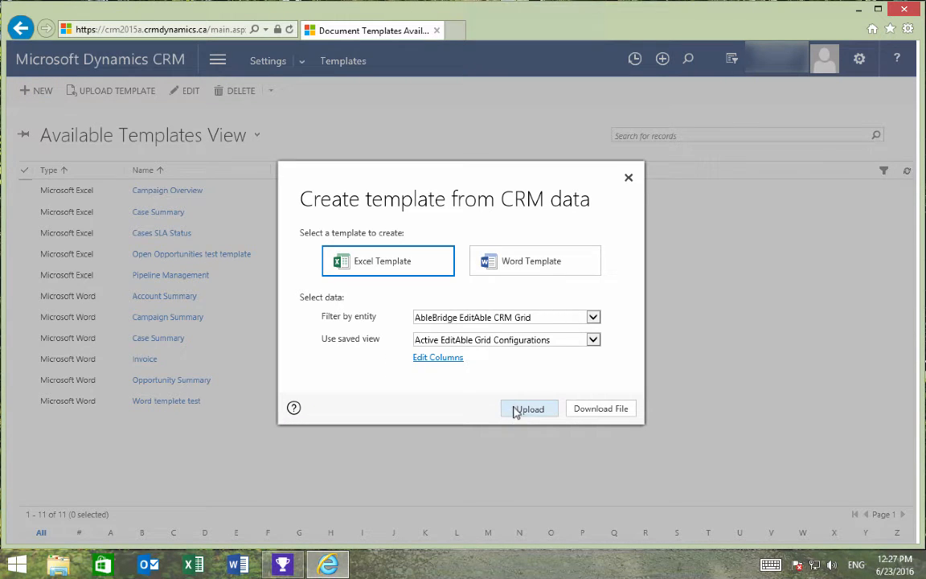
left_click(528, 408)
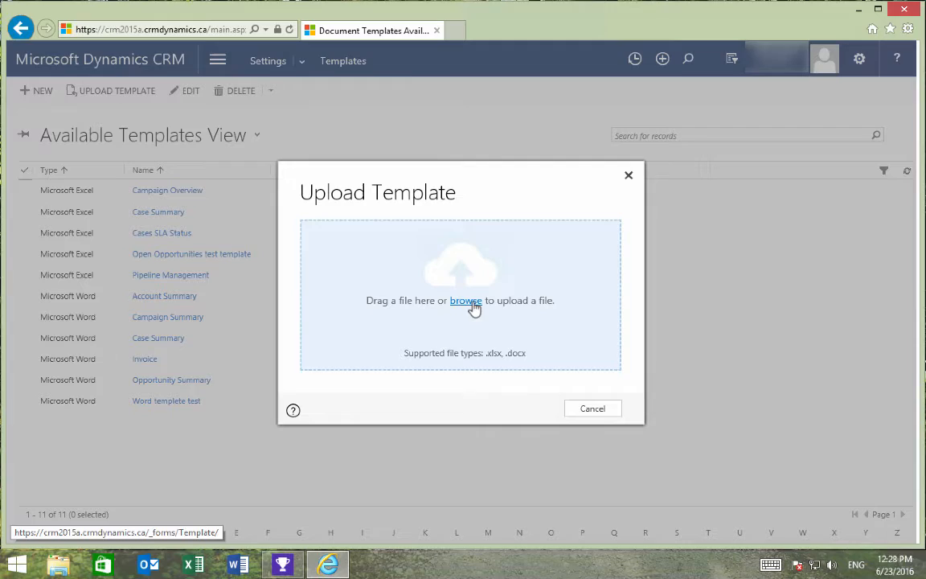
left_click(465, 300)
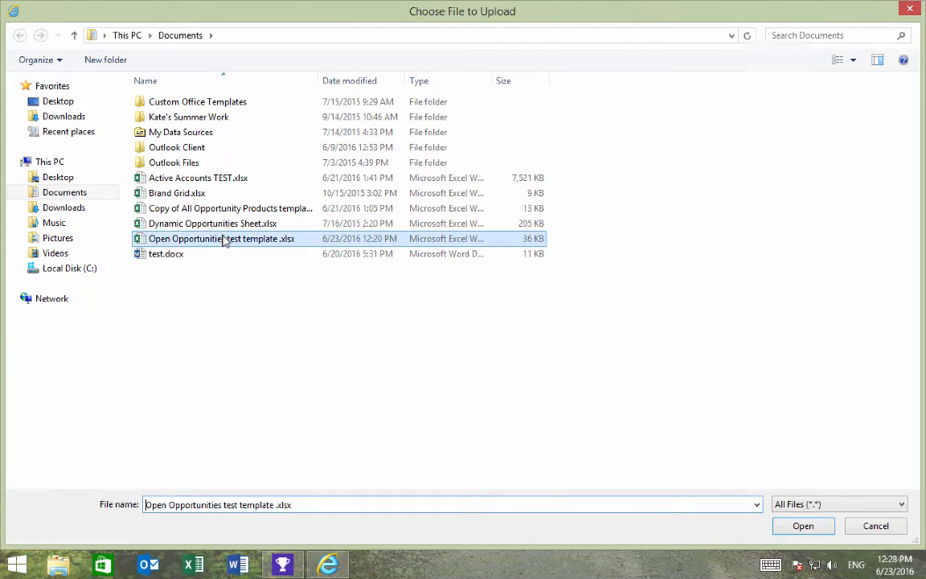
left_click(802, 524)
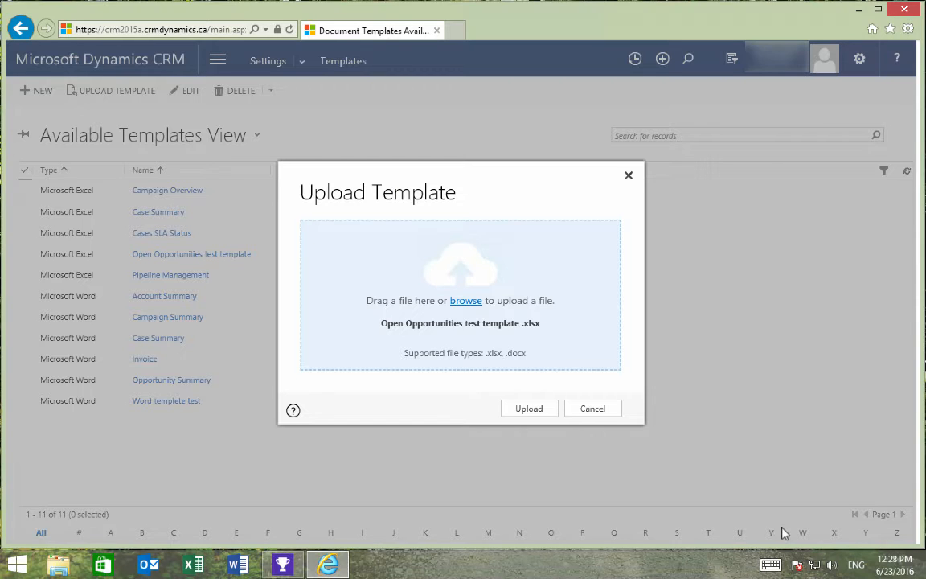
left_click(528, 408)
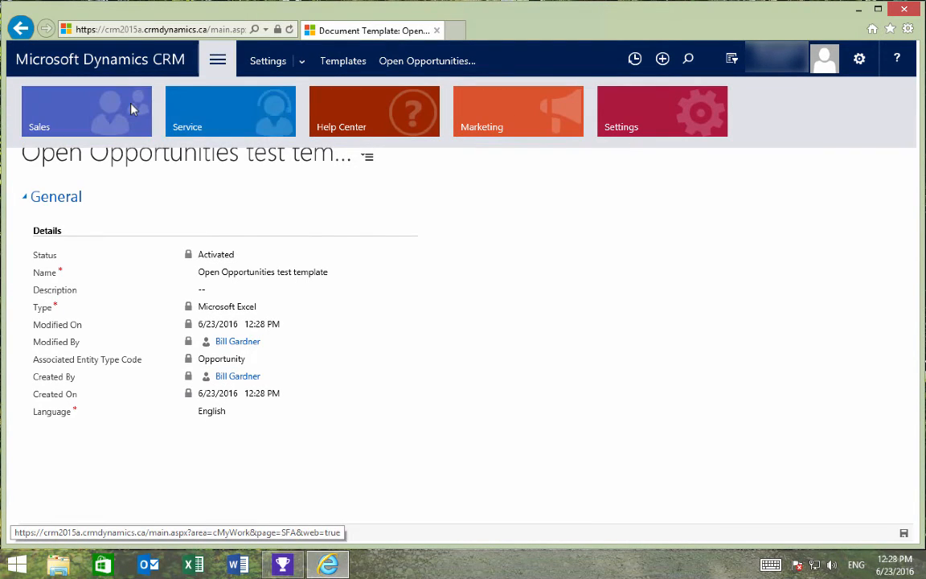
From Sales > Opportunities, run the Open Opportunities test template and open the workbook.
left_click(86, 111)
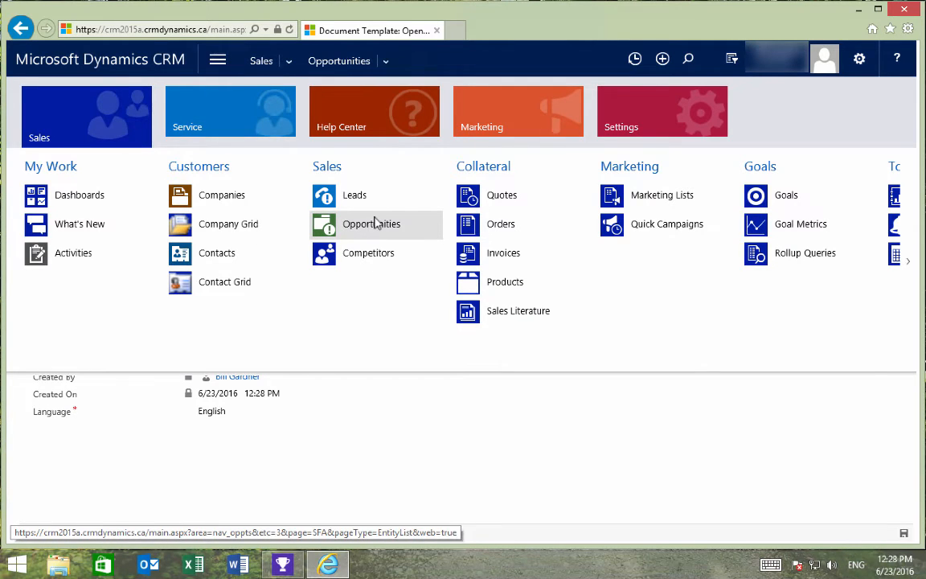
left_click(371, 223)
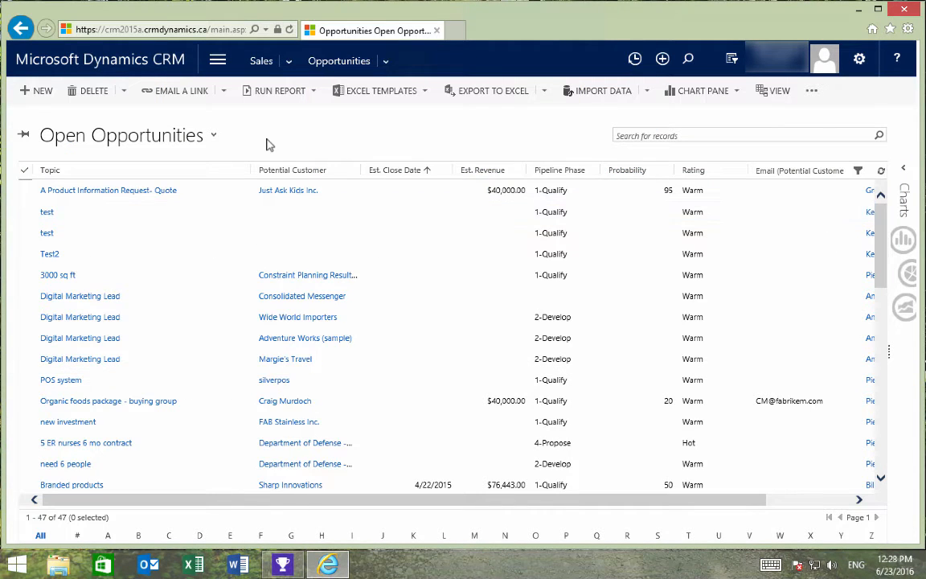
mouse_move(434, 100)
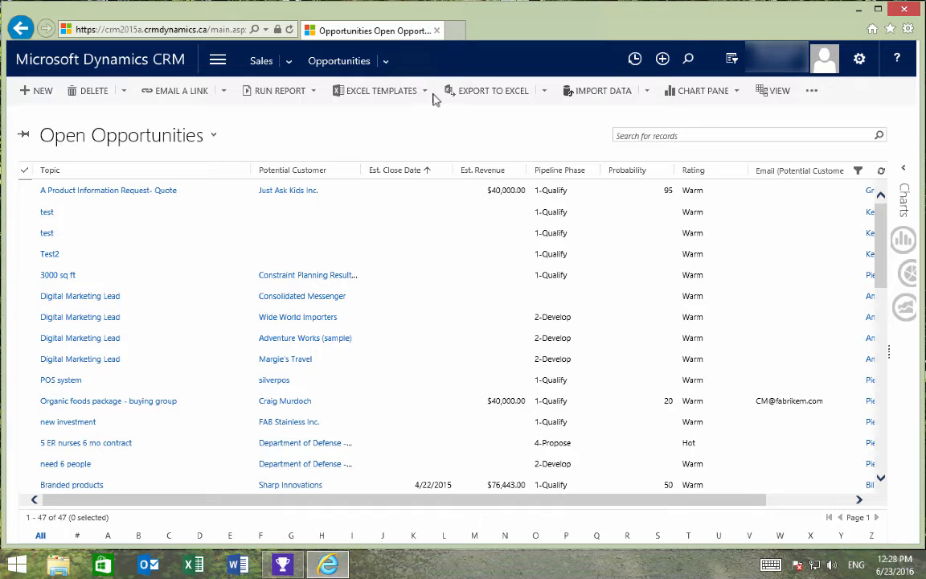
left_click(381, 90)
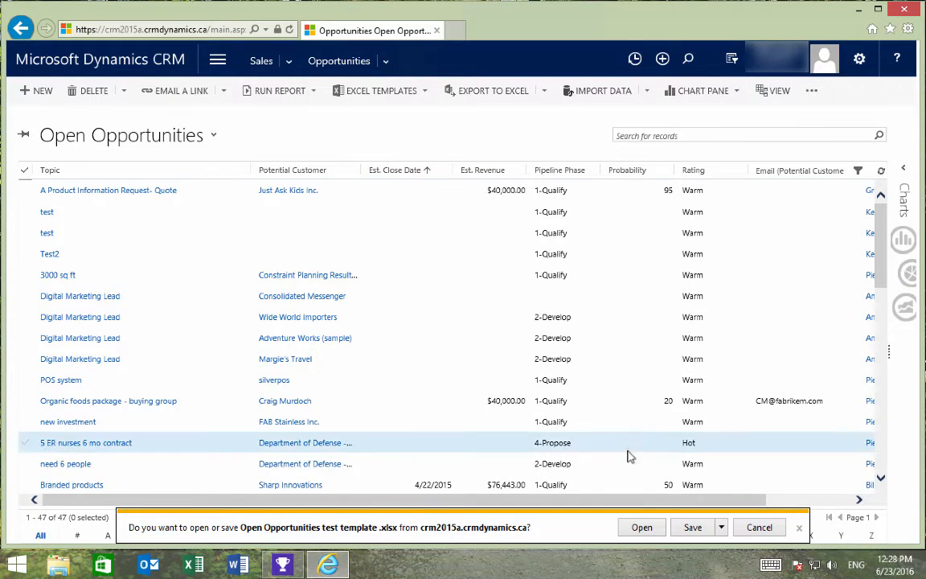
left_click(641, 527)
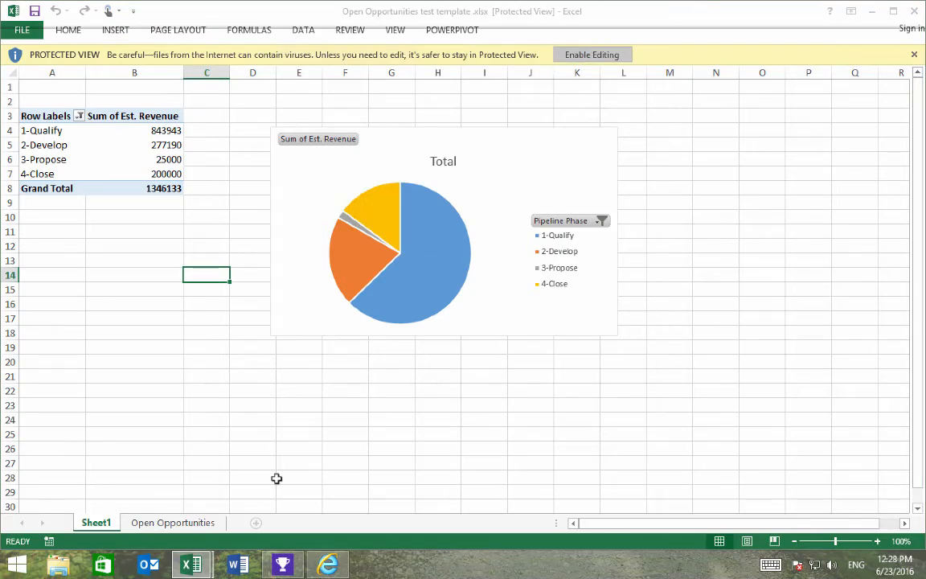
Enable editing on the generated workbook's Protected View bar.
left_click(591, 54)
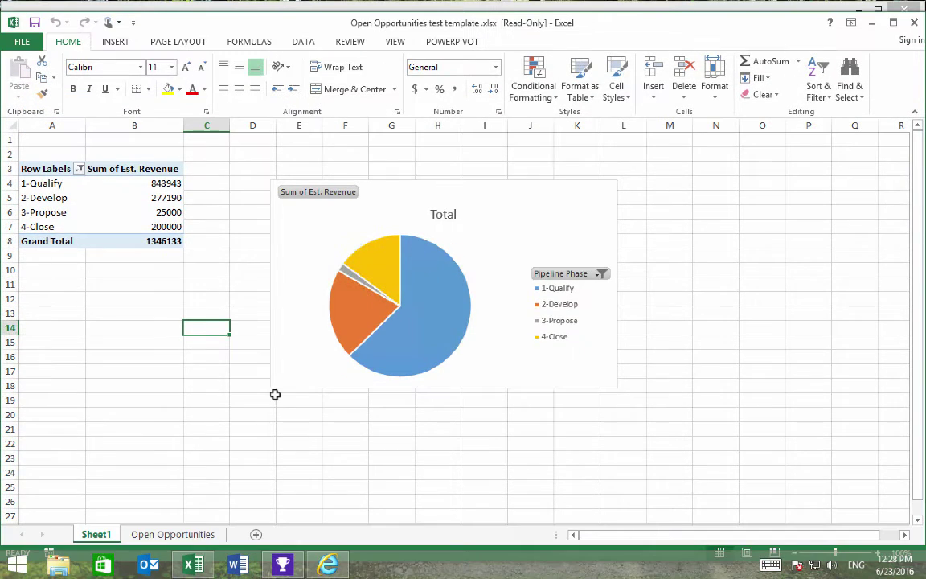